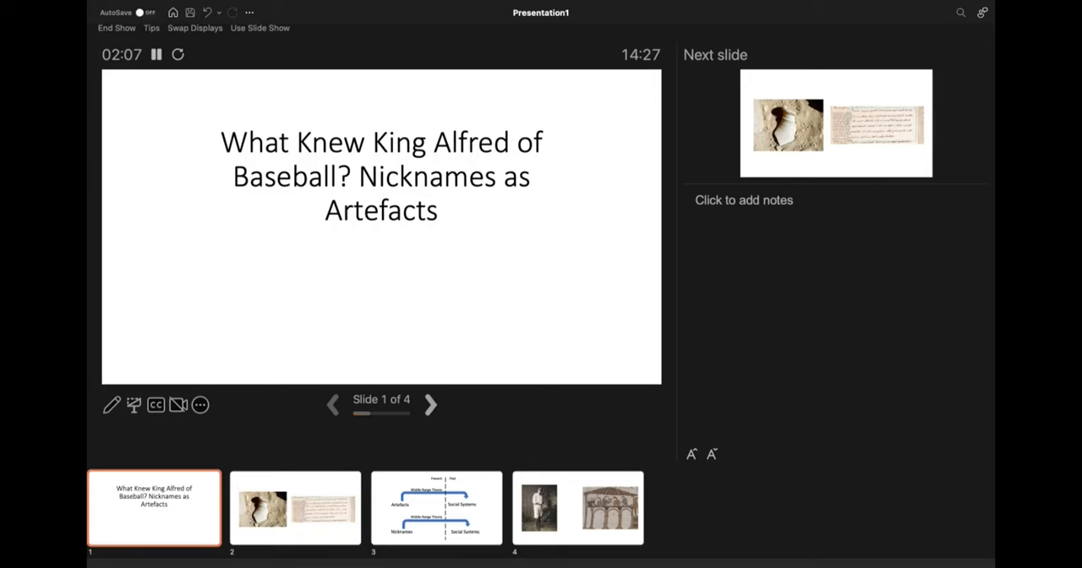
# Advance the slideshow from the title to slide 2, the pottery fragment and manuscript.
pyautogui.click(430, 406)
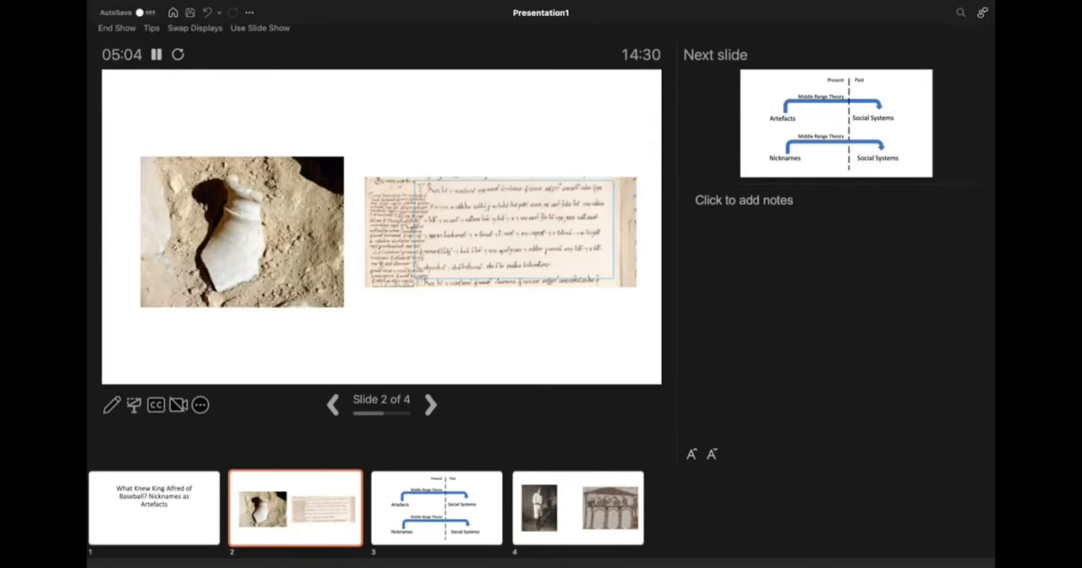
# Advance through the Middle Range Theory diagram to the final slide 4 of 4.
pyautogui.click(430, 404)
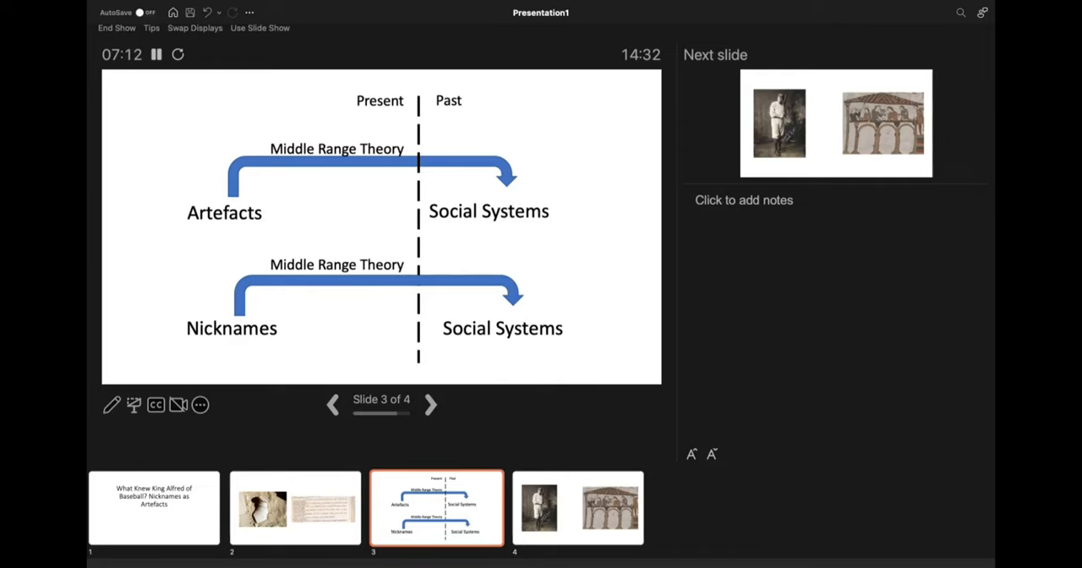
pyautogui.click(429, 406)
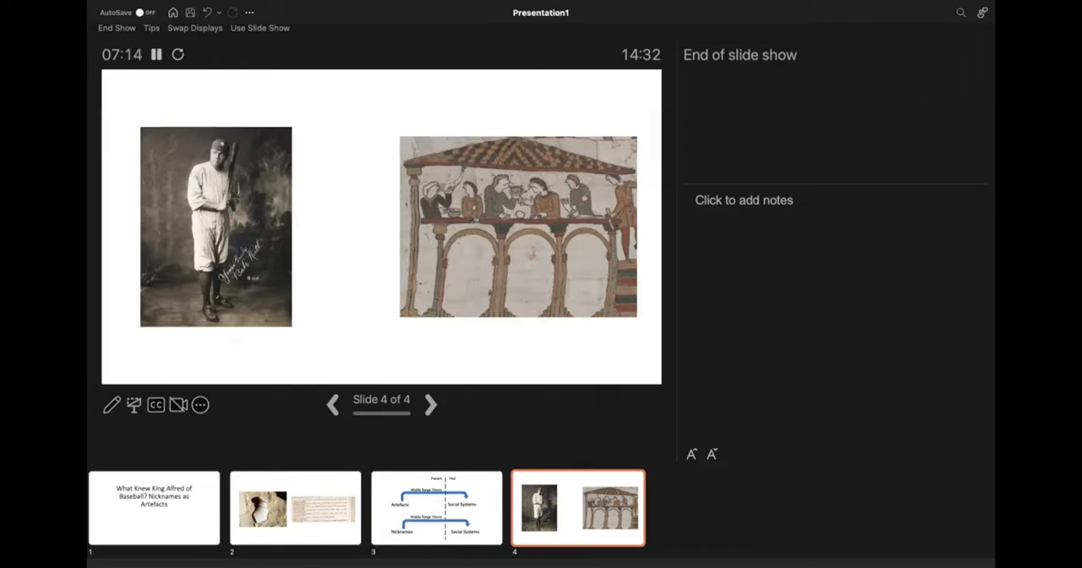